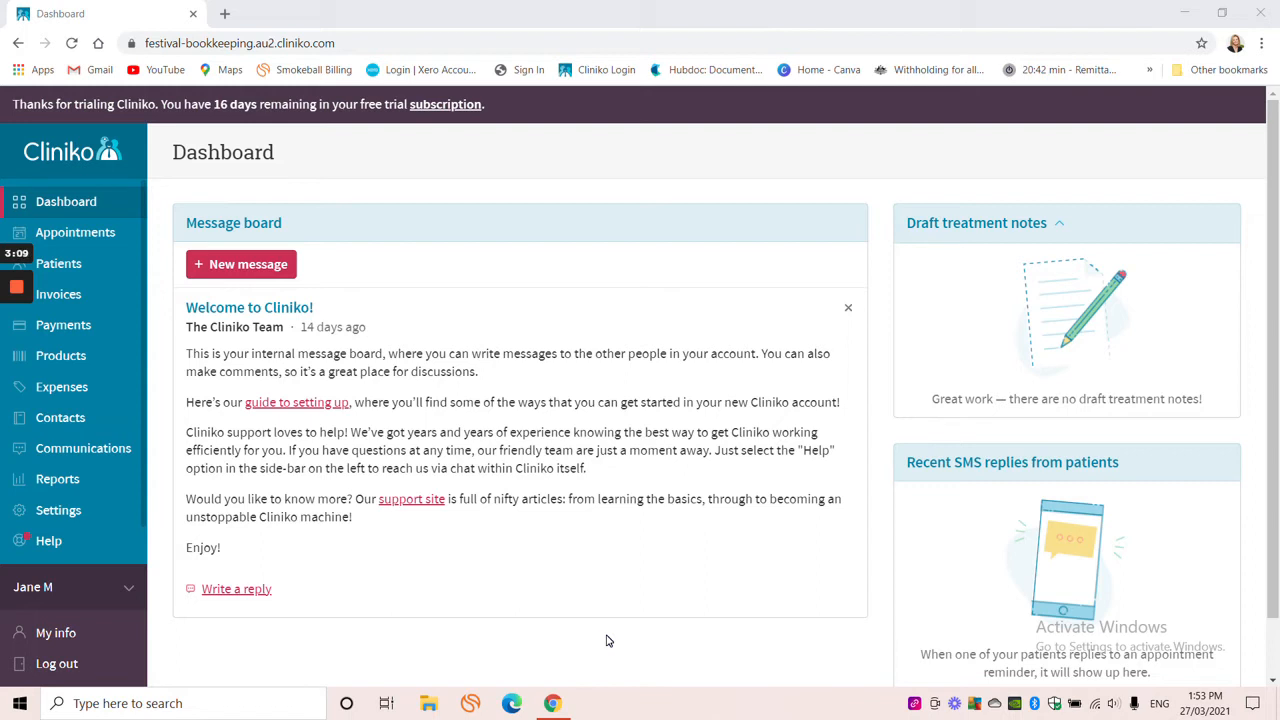
mouse_move(72, 521)
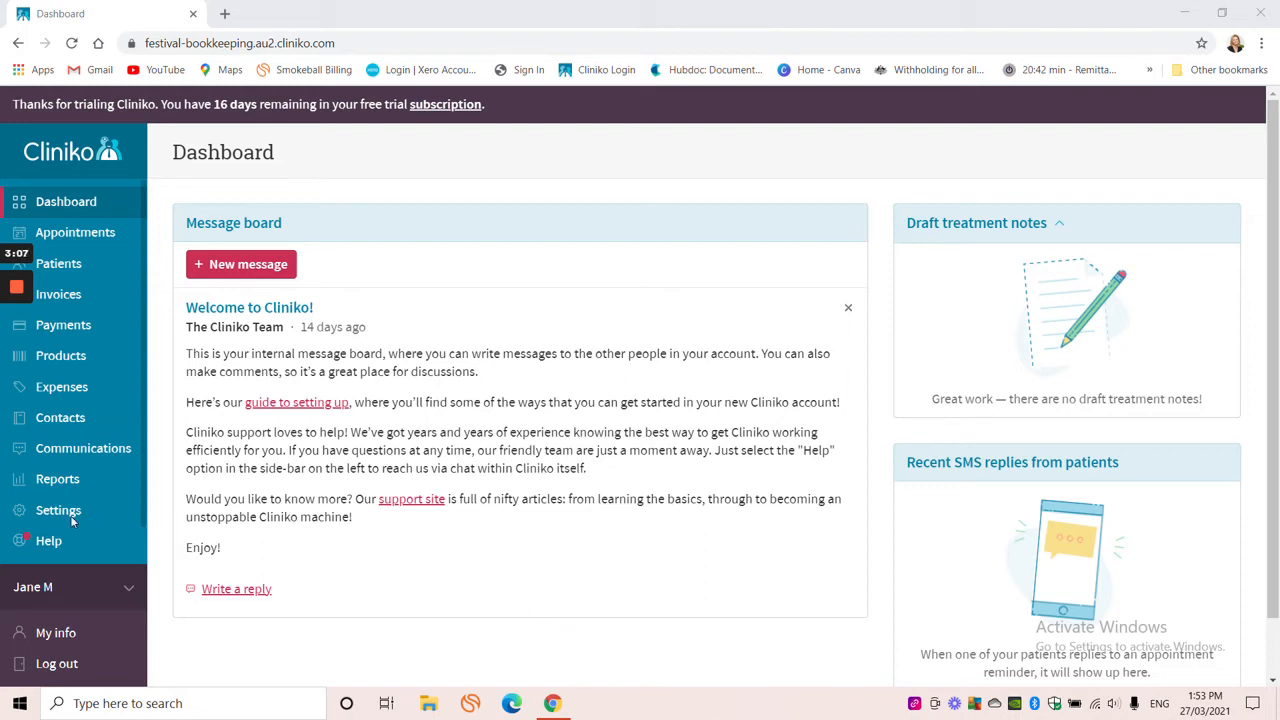
- Go to Settings and open Invoices under the Finances section
click(58, 510)
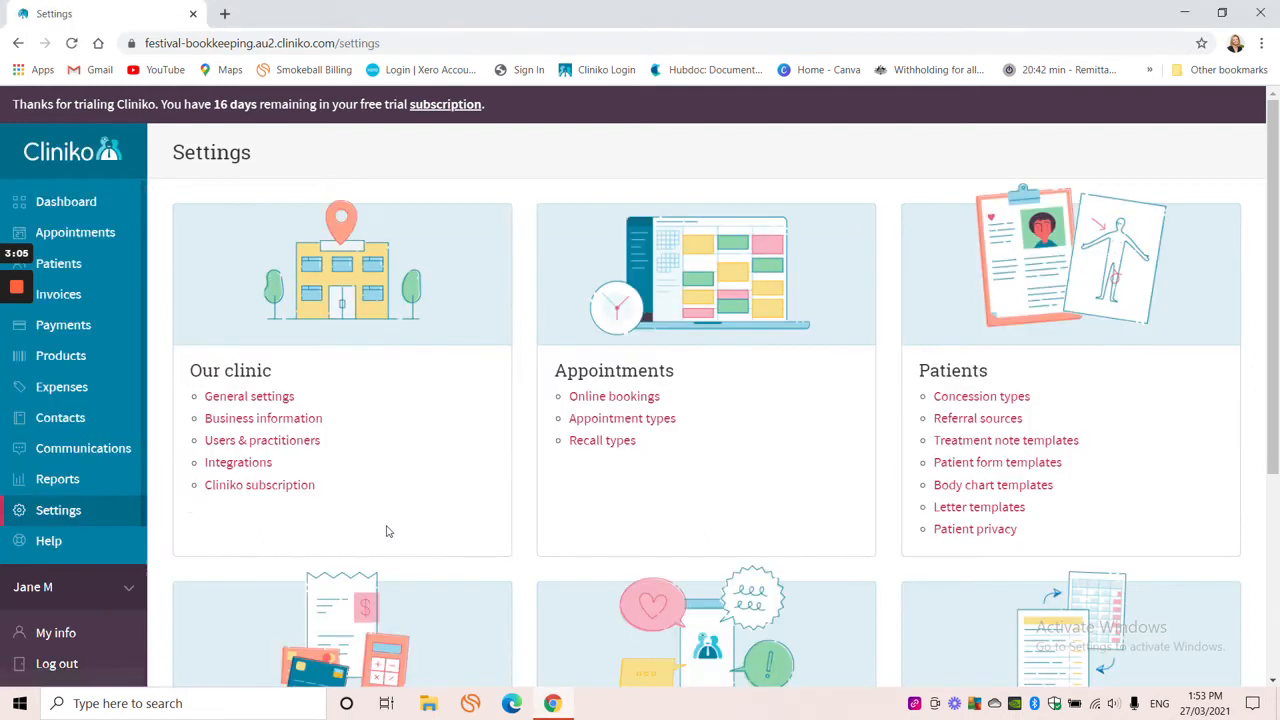
scroll(down, 3)
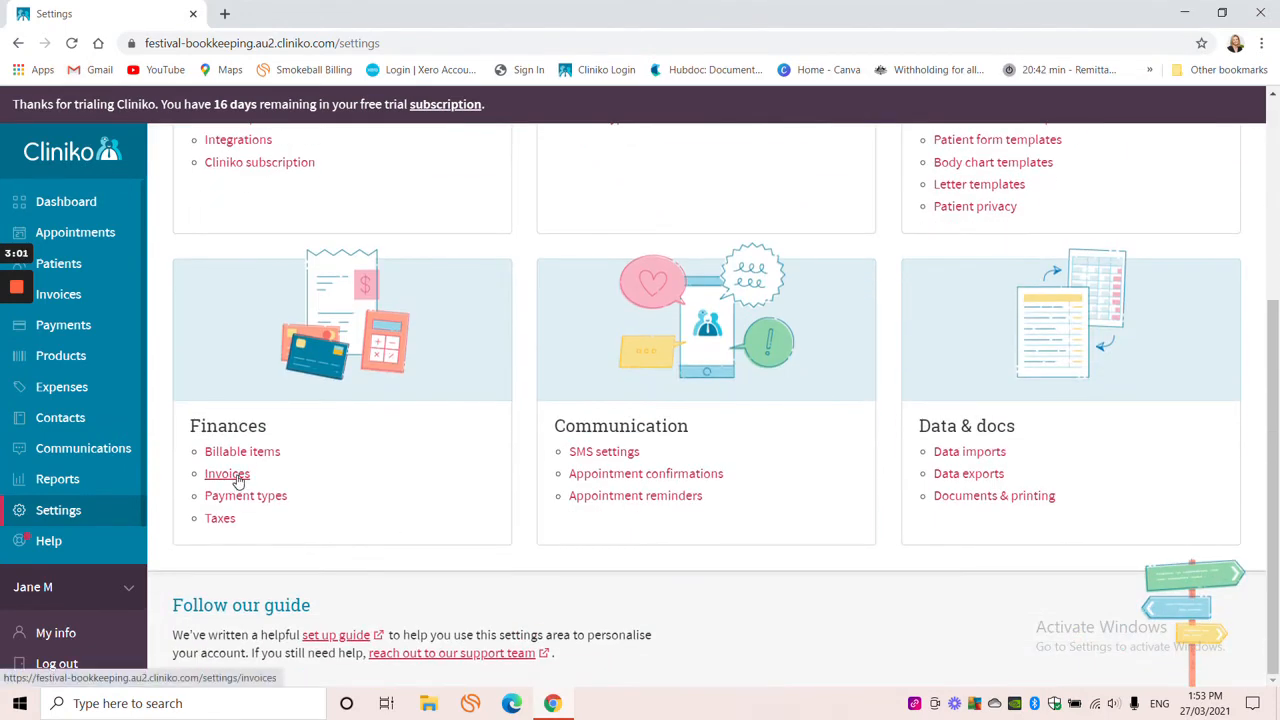
click(227, 473)
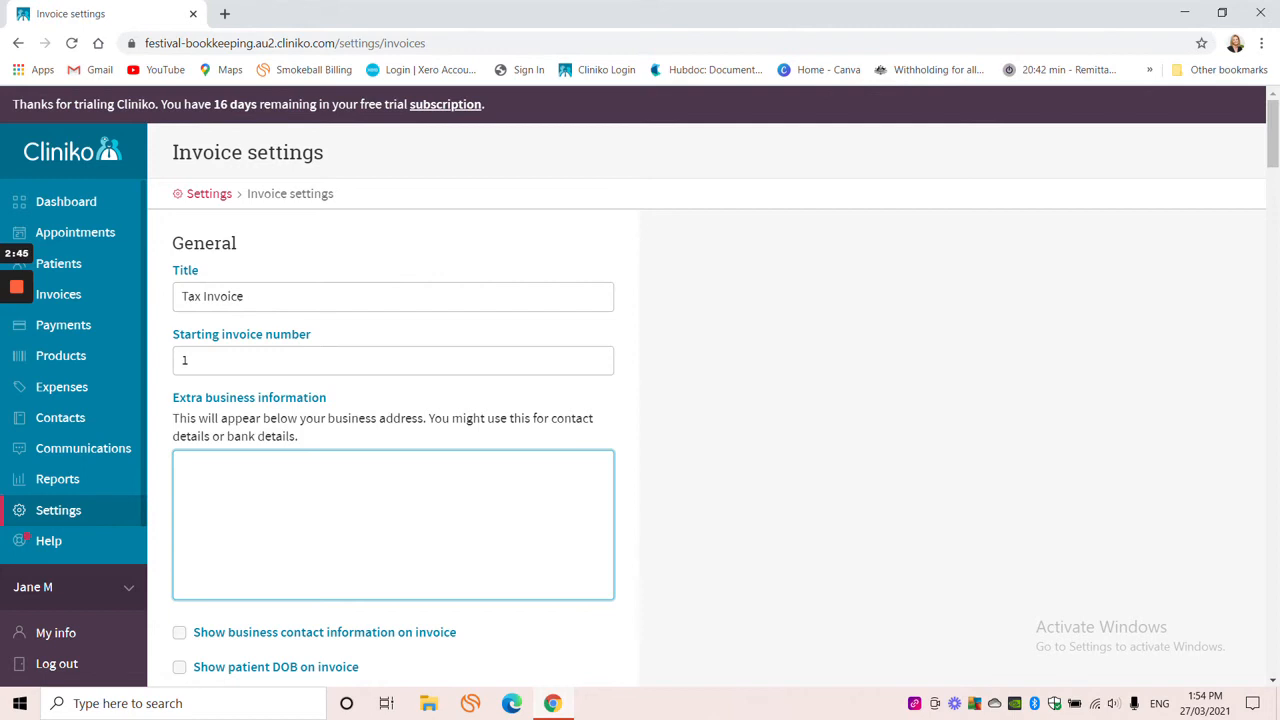
- Enter Adelaide Physio, BSB 000 000, Acc 1234567 and a 14-day payment-required note
text(Adelai)
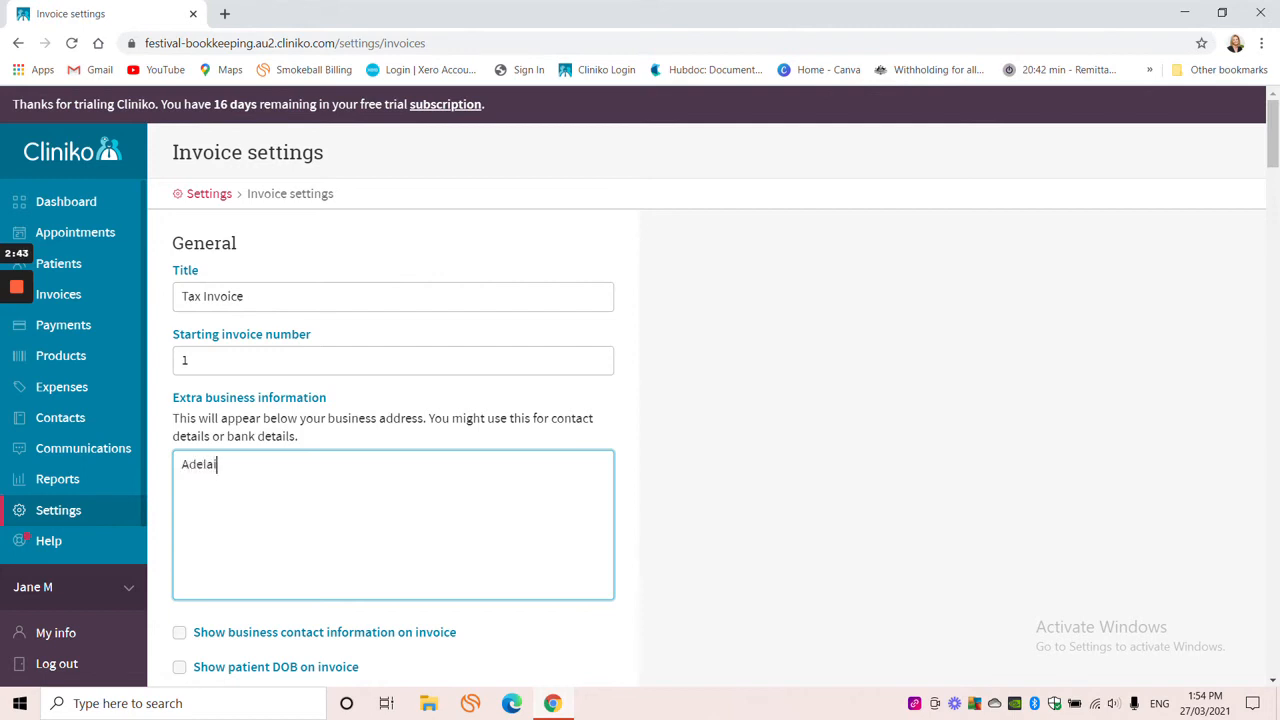
text(de Physiotherapy Centre)
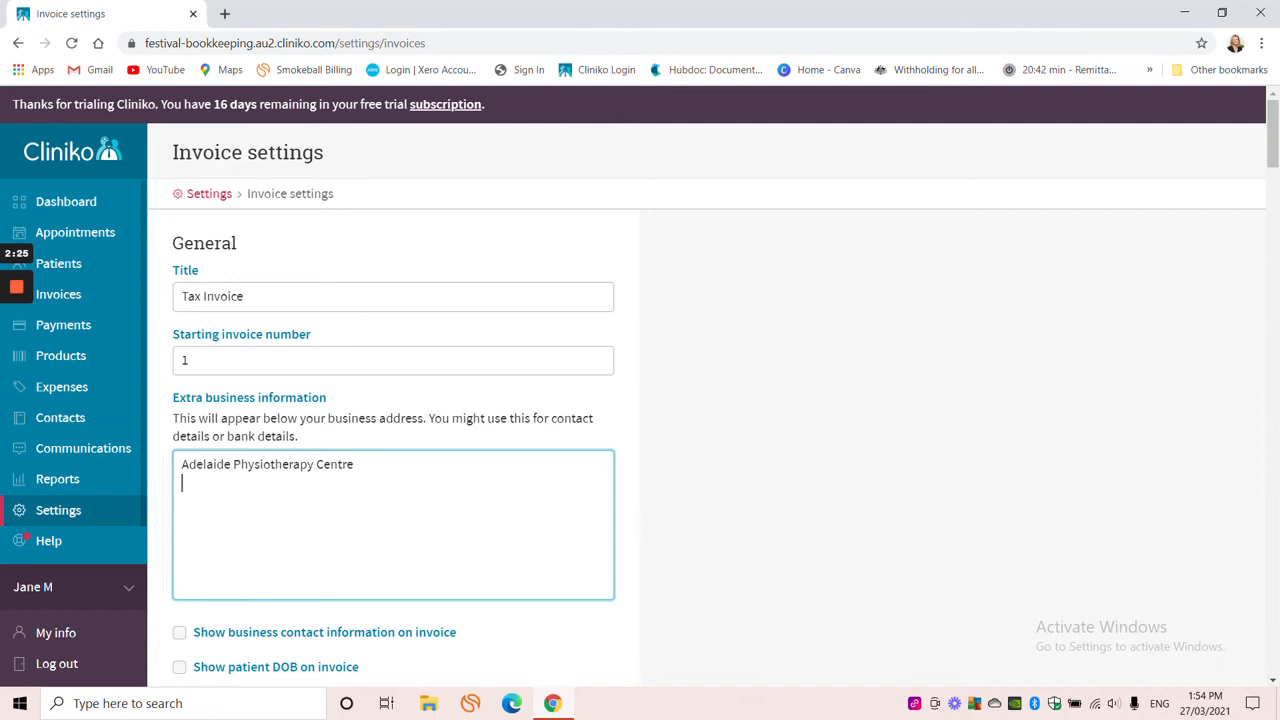
text(BSBB)
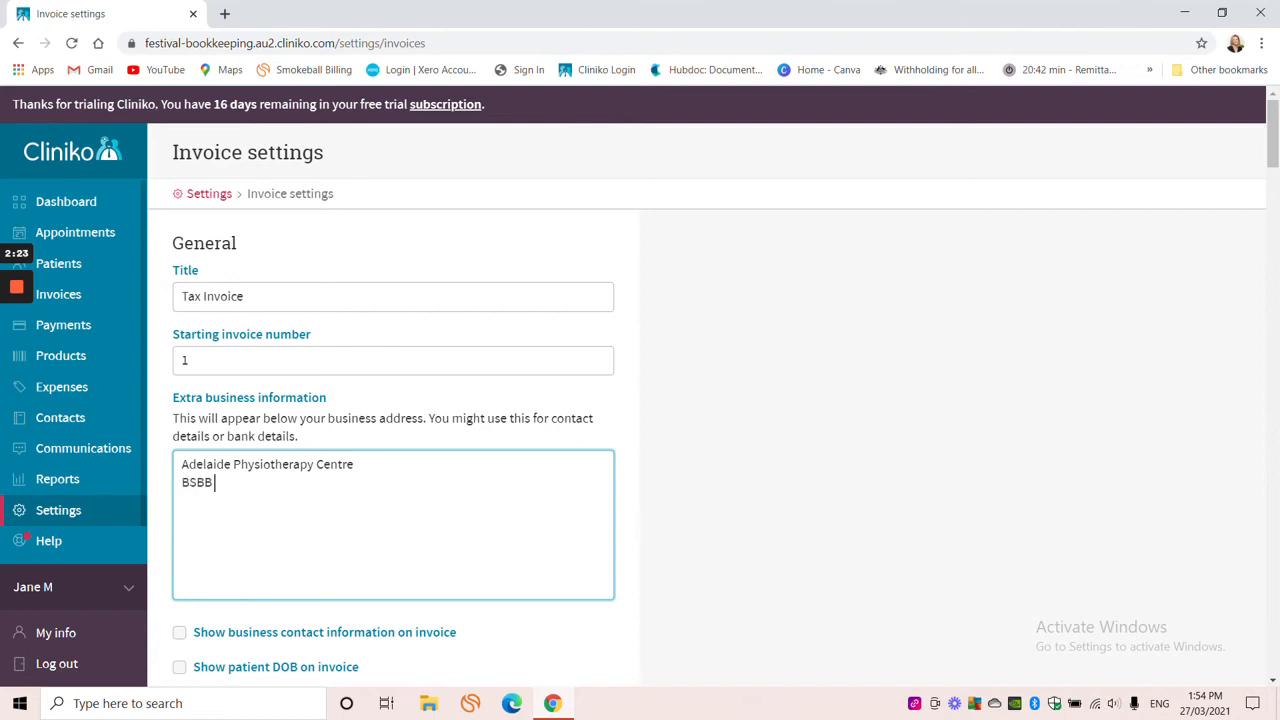
text(000)
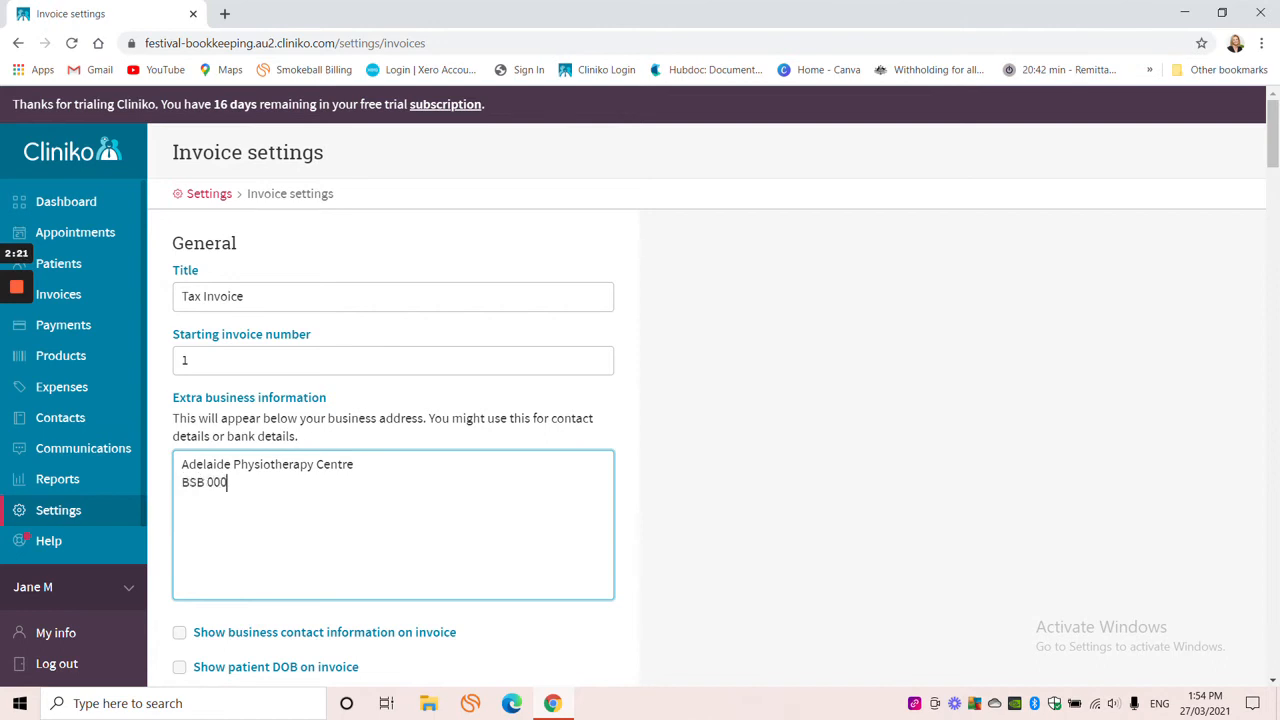
text(000)
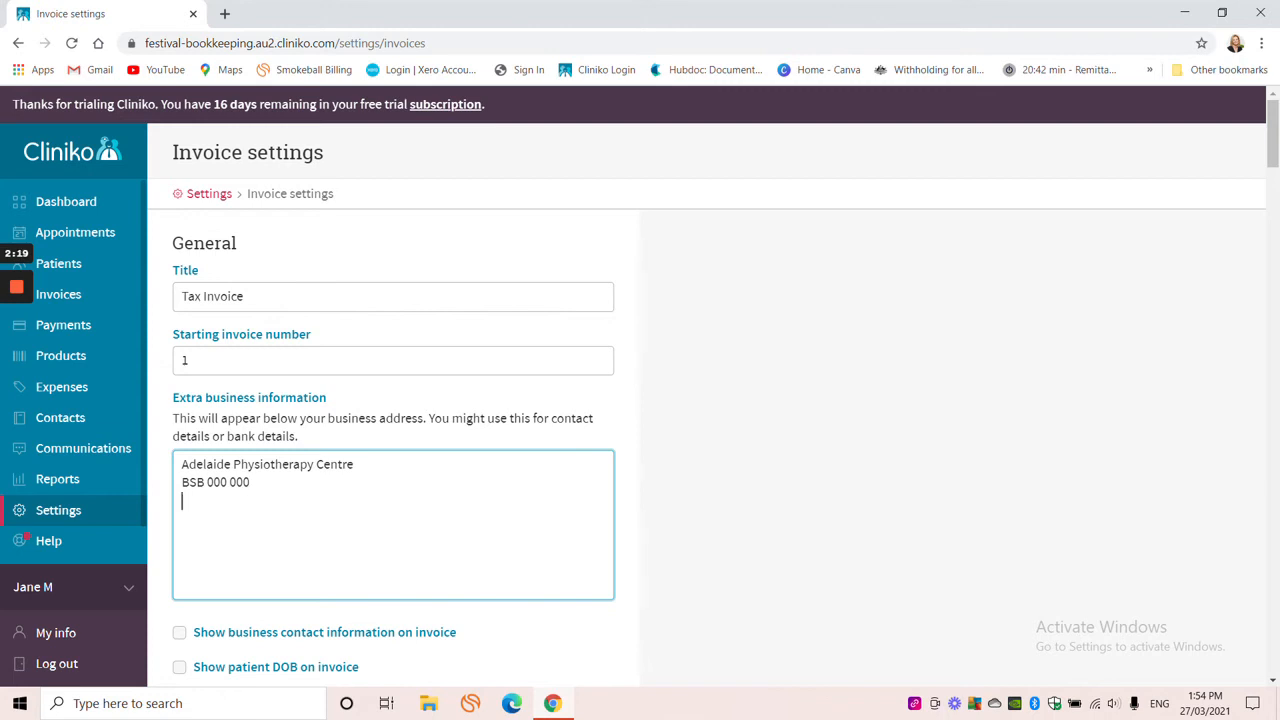
text(Acc 1234567)
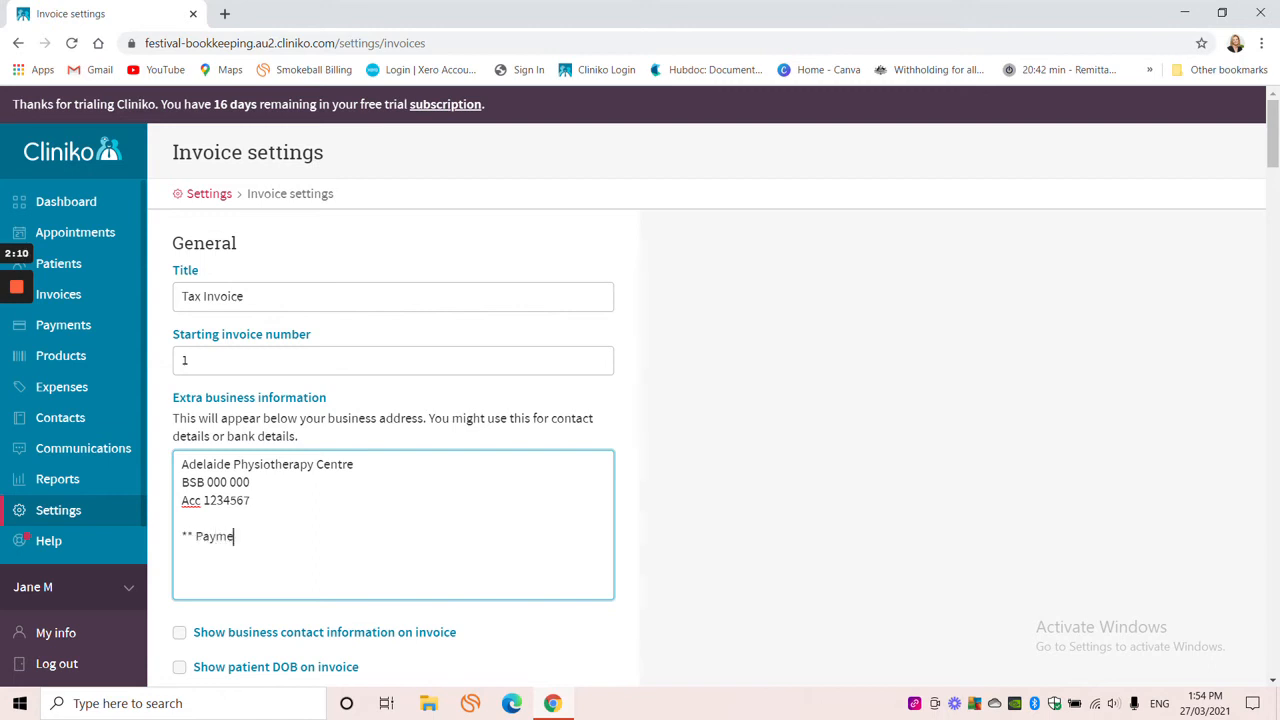
text(nt required 14)
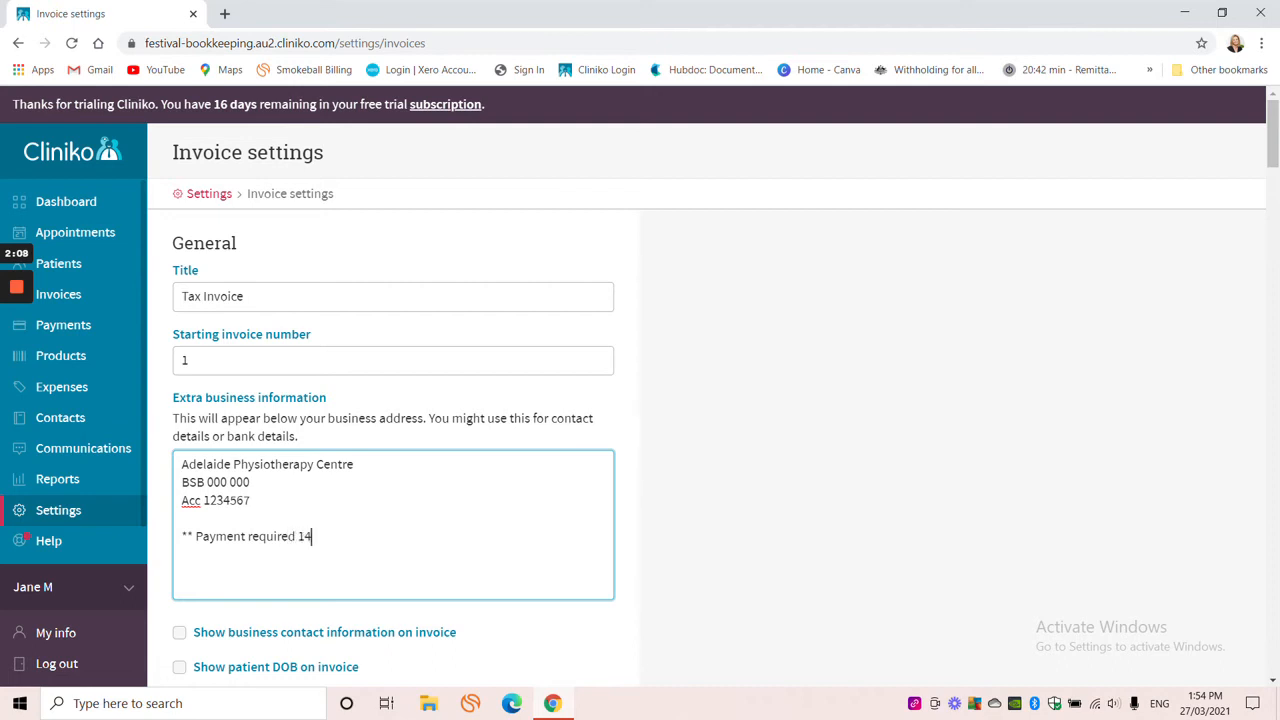
text(days from date of invoice **)
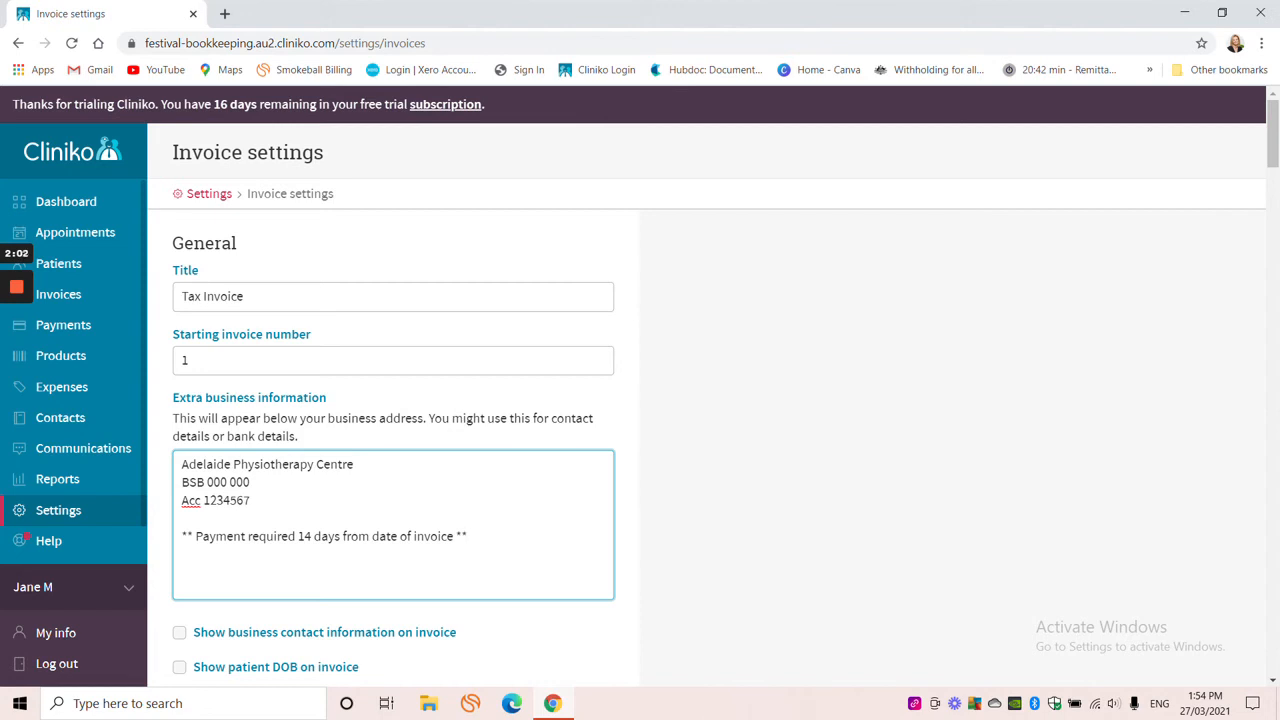
- Scroll down to the 'Emailing an outstanding invoice to a patient' template
scroll(down, 3)
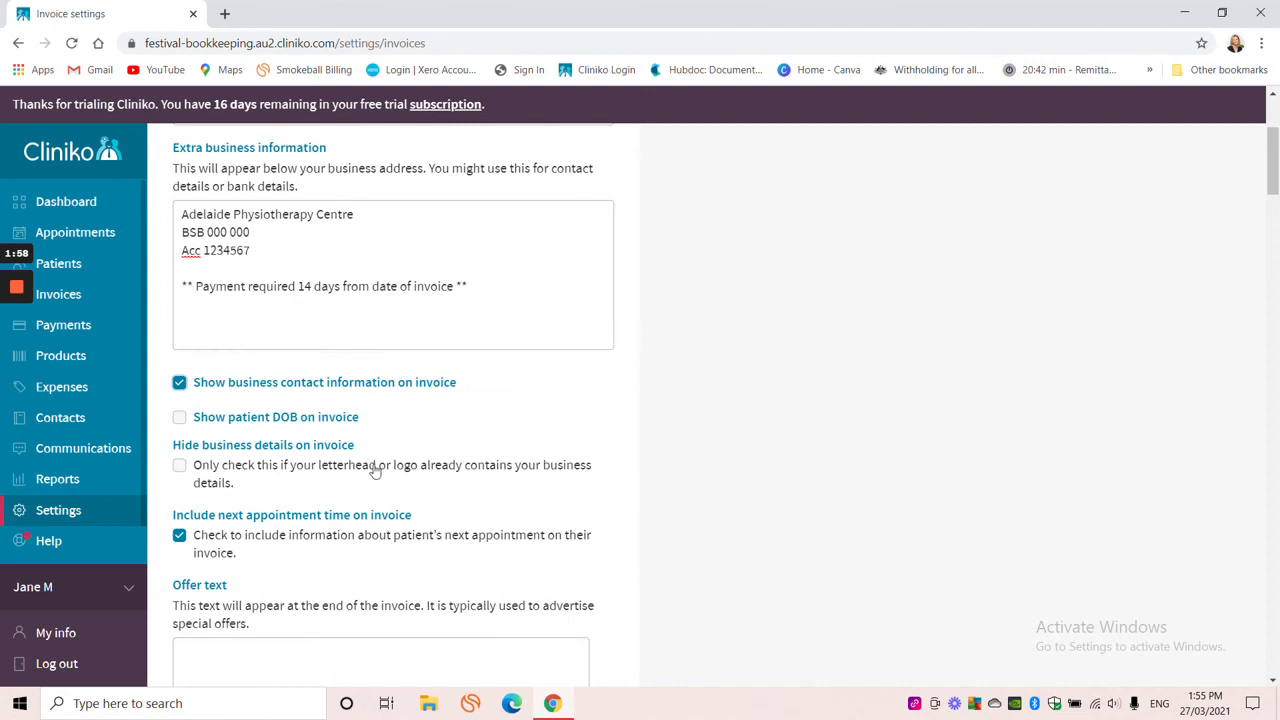
scroll(down, 3)
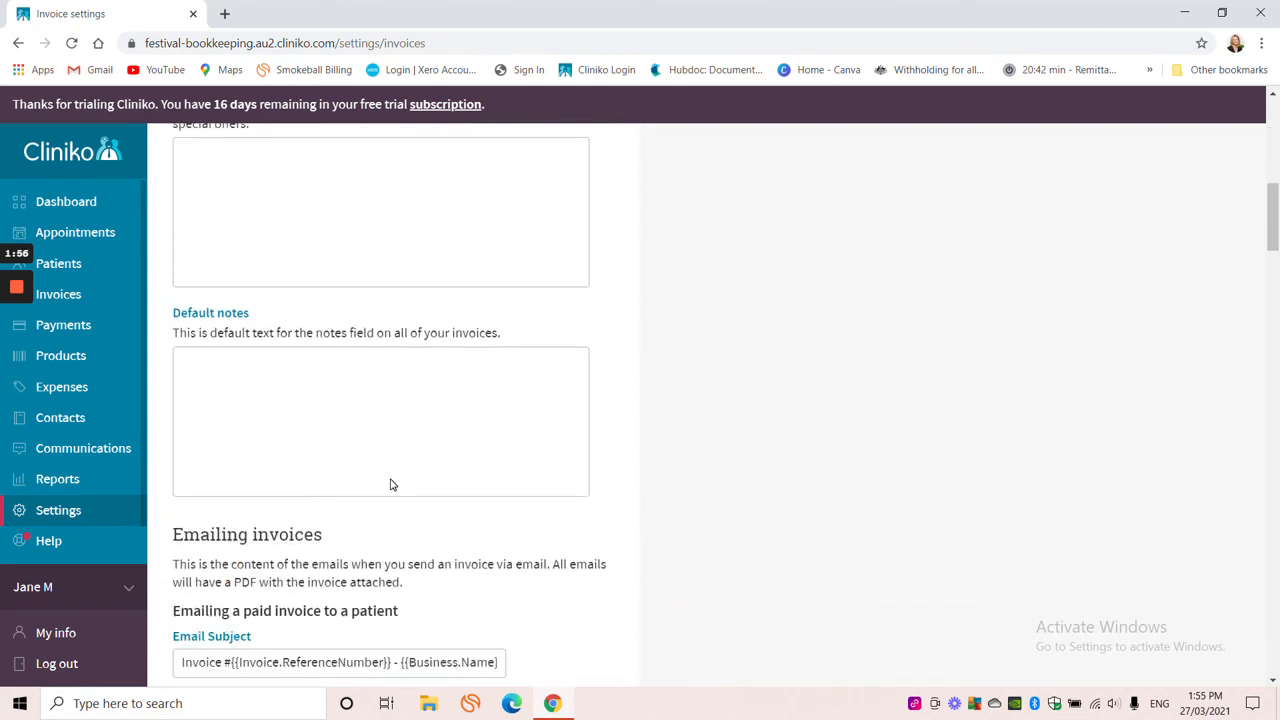
scroll(down, 3)
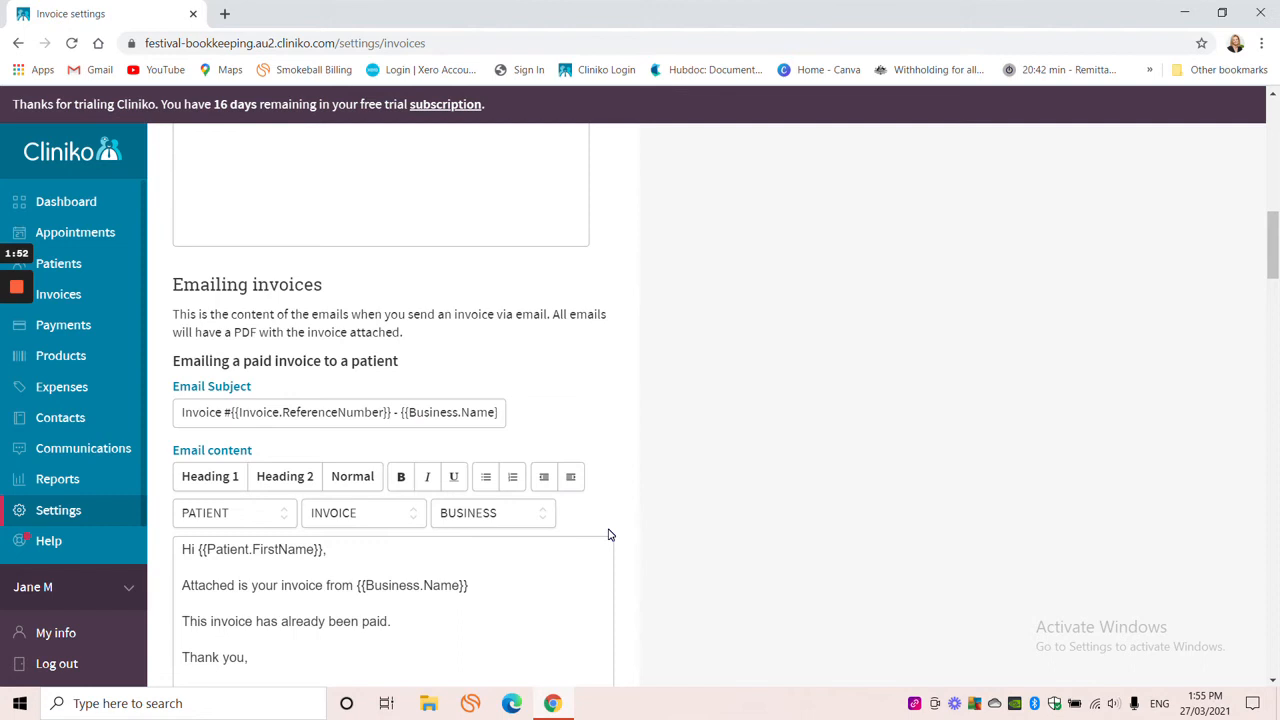
scroll(down, 3)
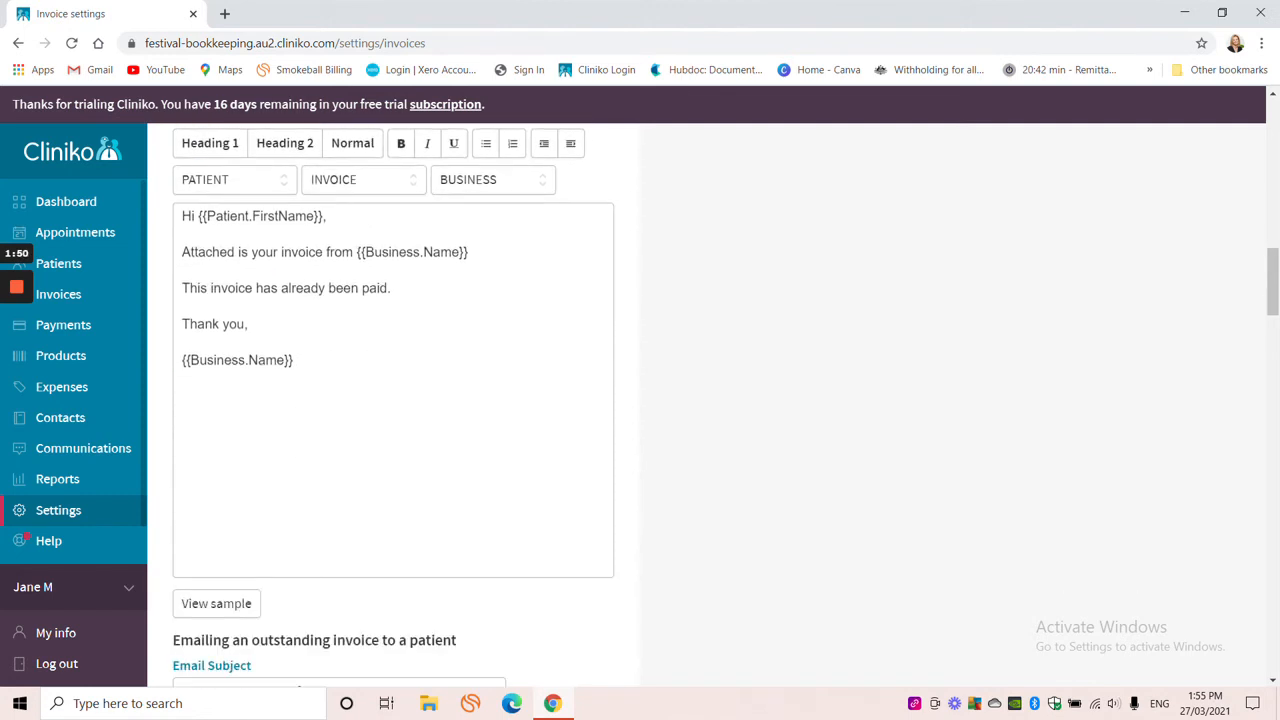
scroll(down, 3)
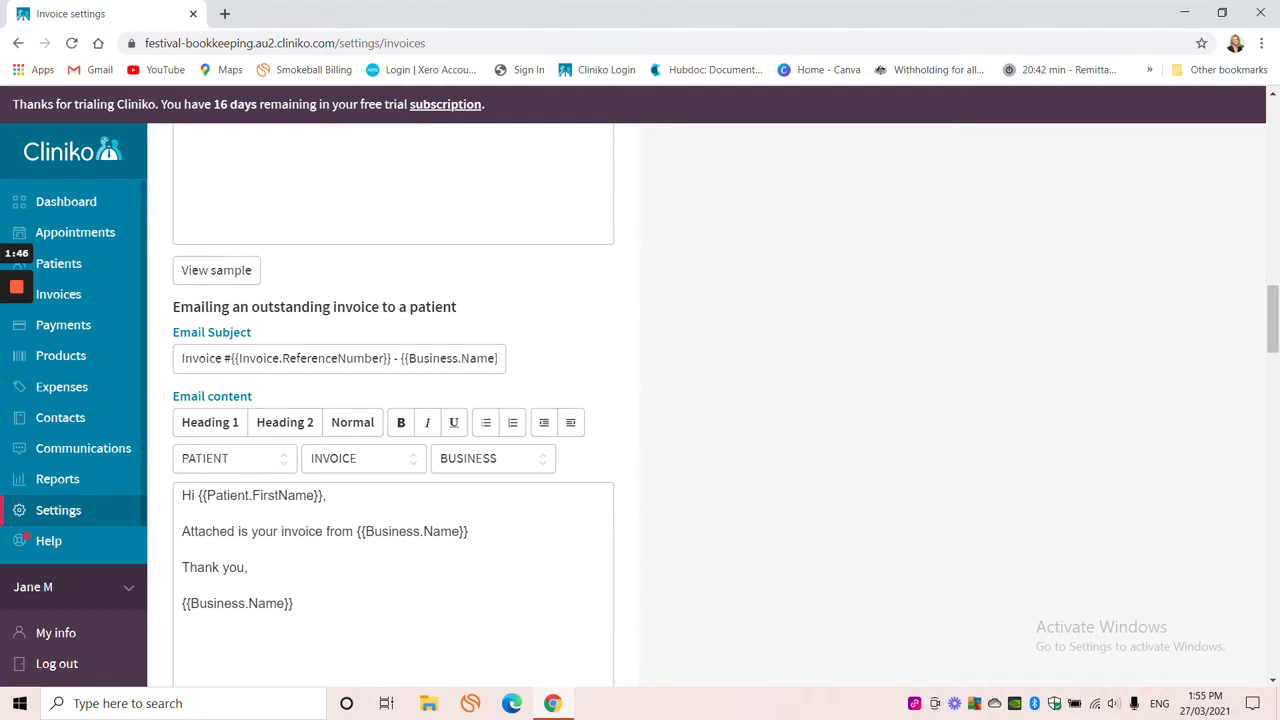
scroll(down, 3)
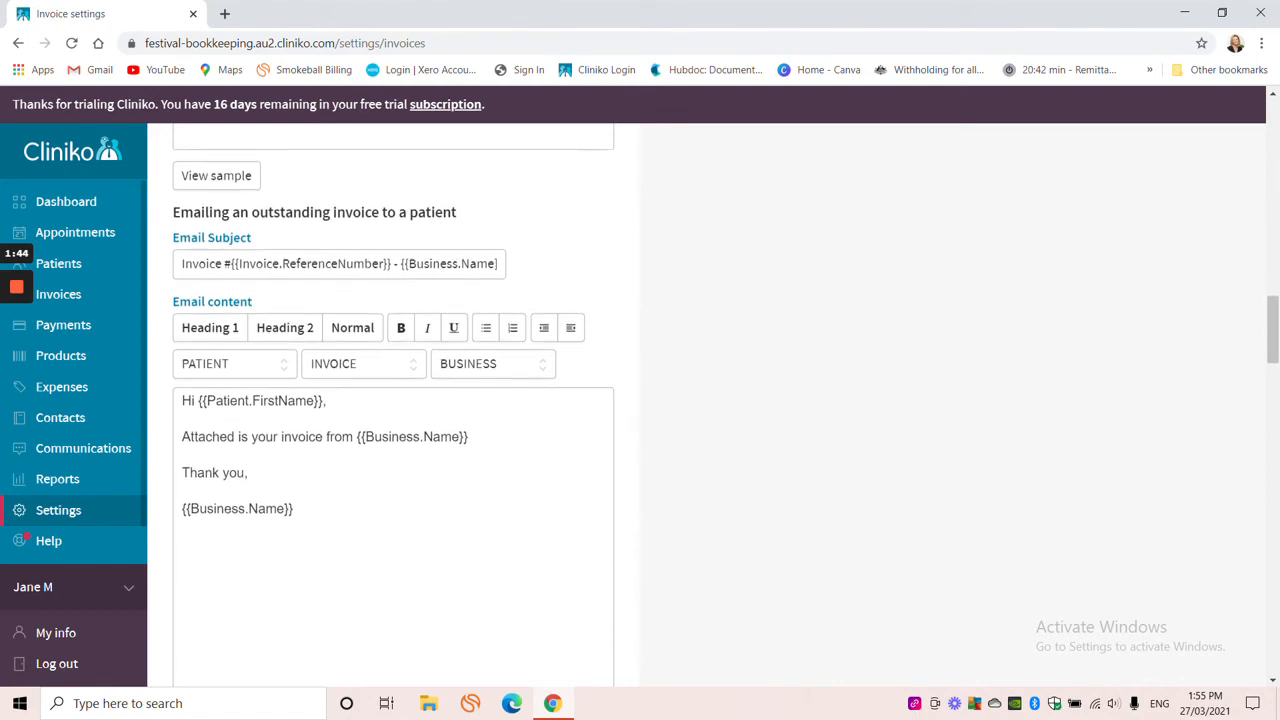
scroll(down, 3)
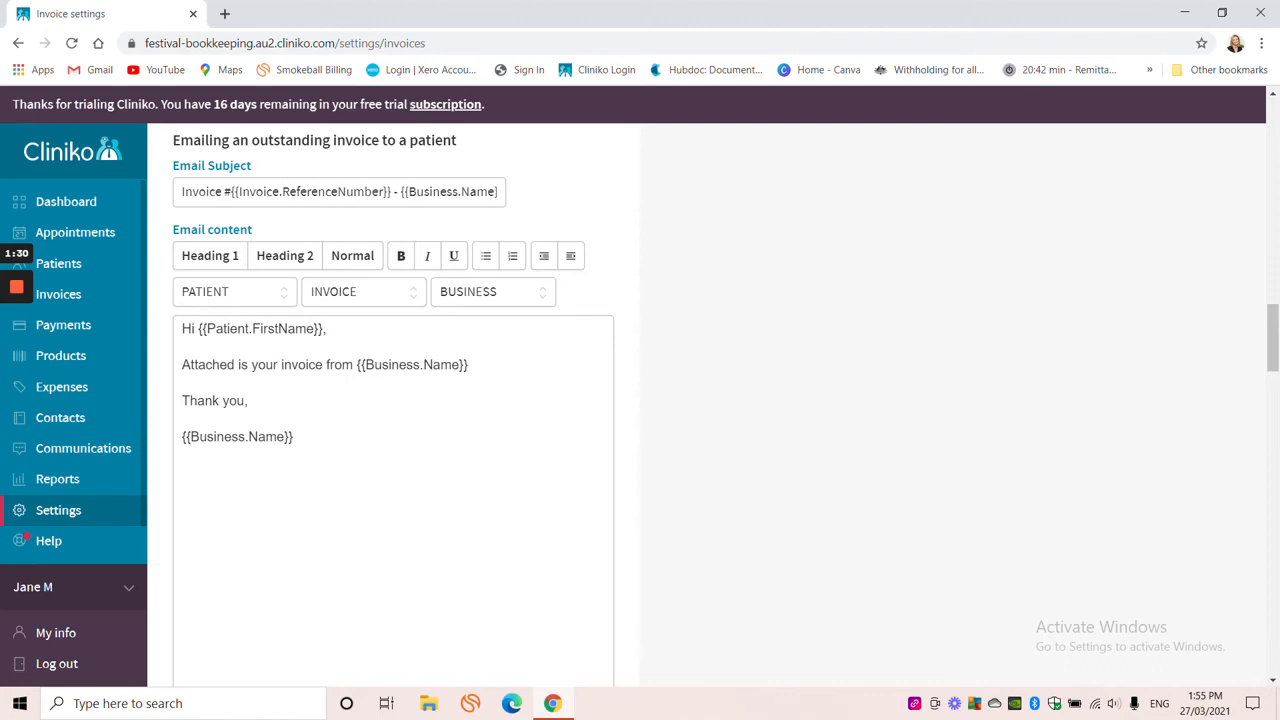
- Replace the default email lines with 'I hope you're well!', attached-invoice text, and 'Kind regards,'
drag(182, 364, 249, 400)
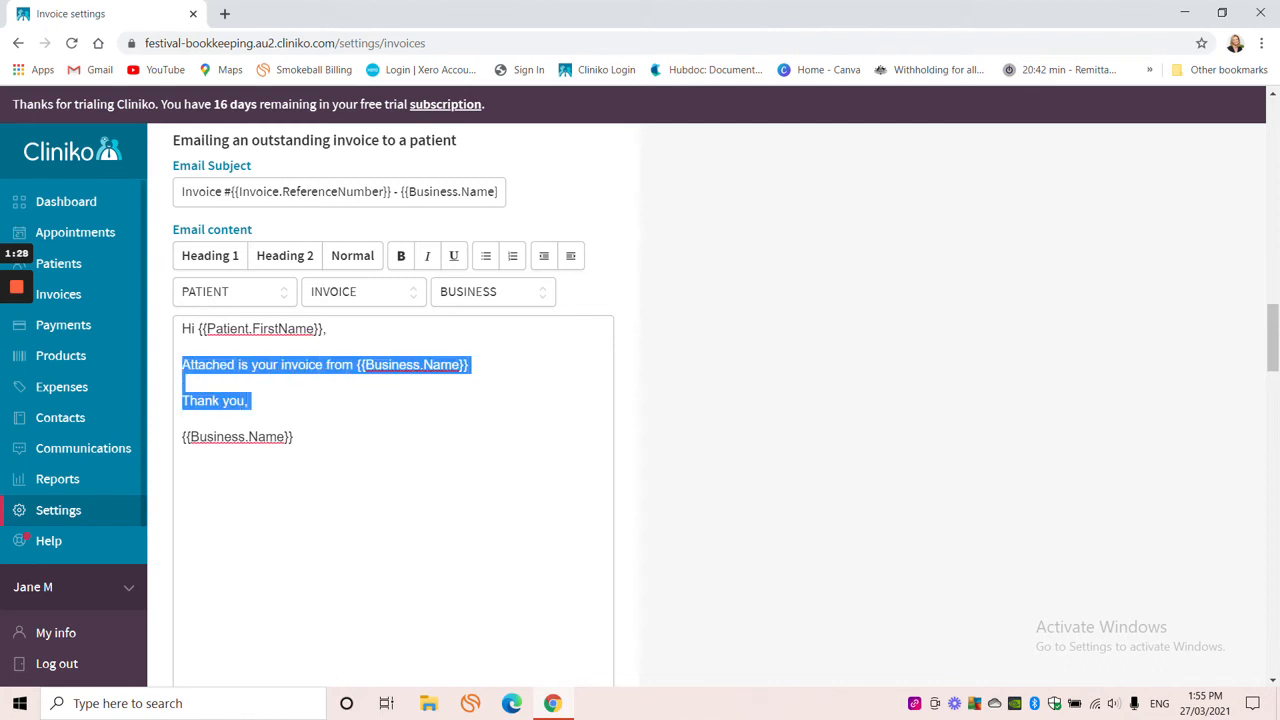
key(Delete)
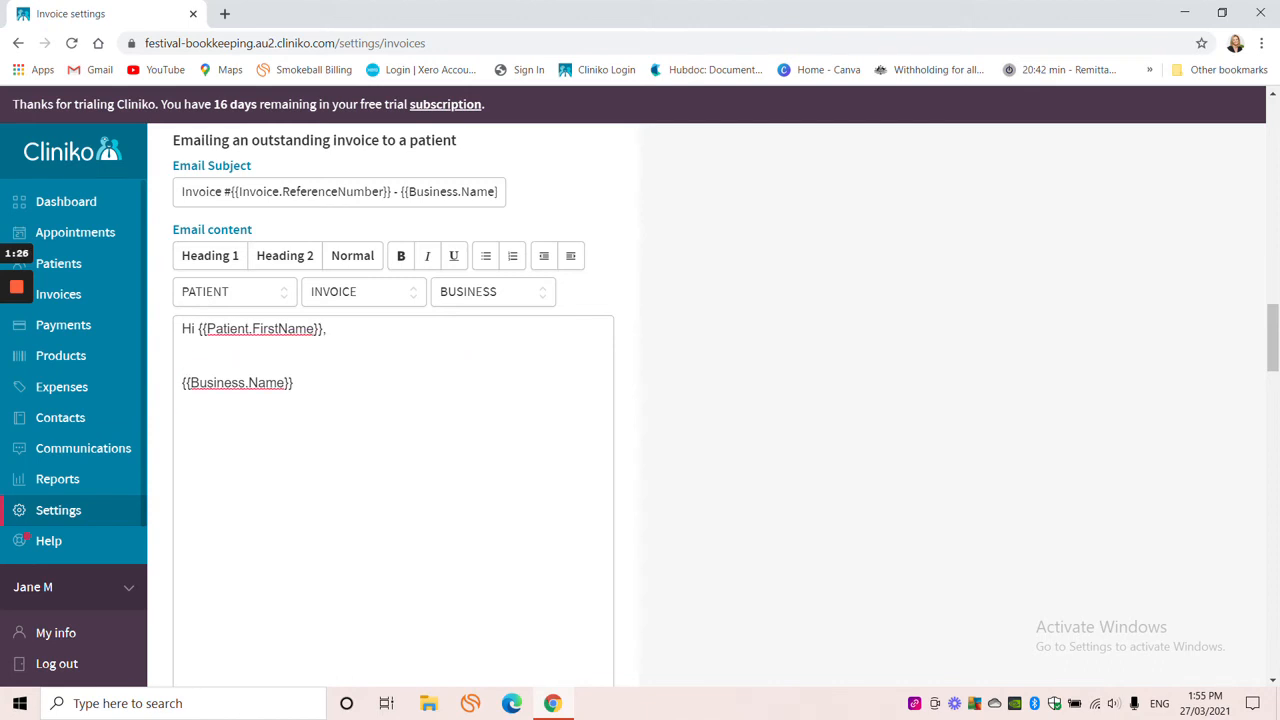
text(I hope you)
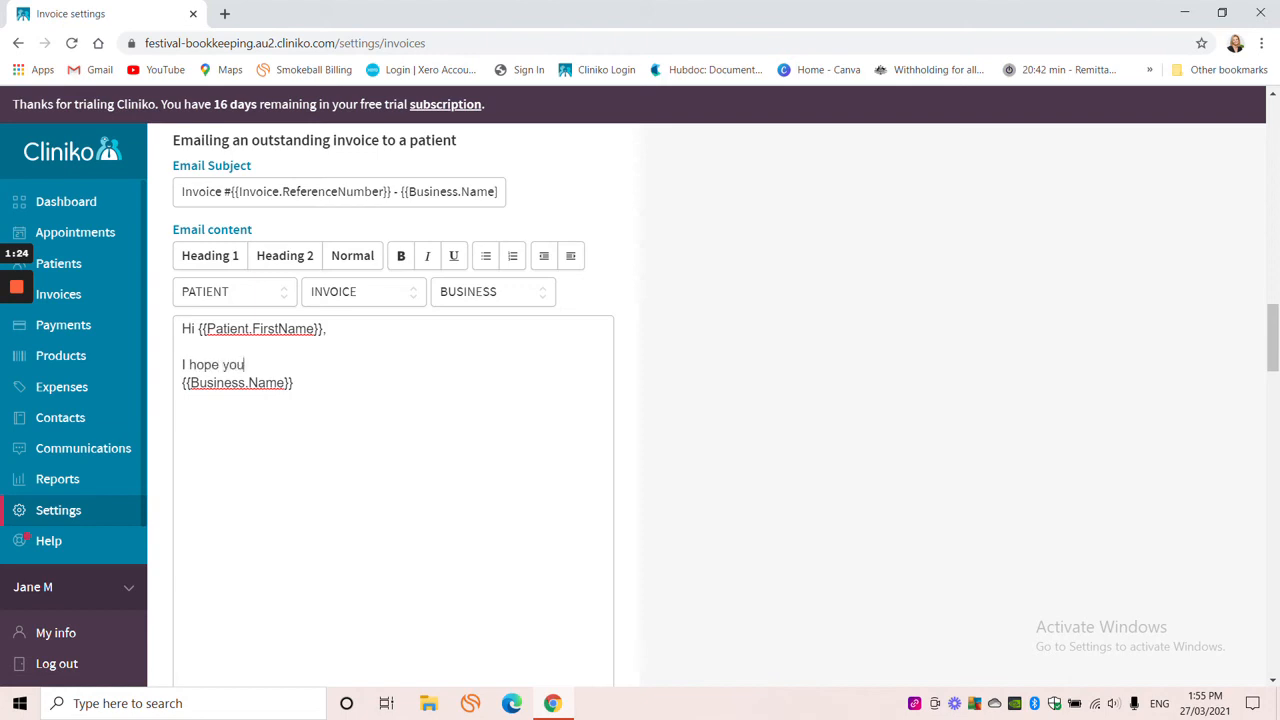
text('re well!)
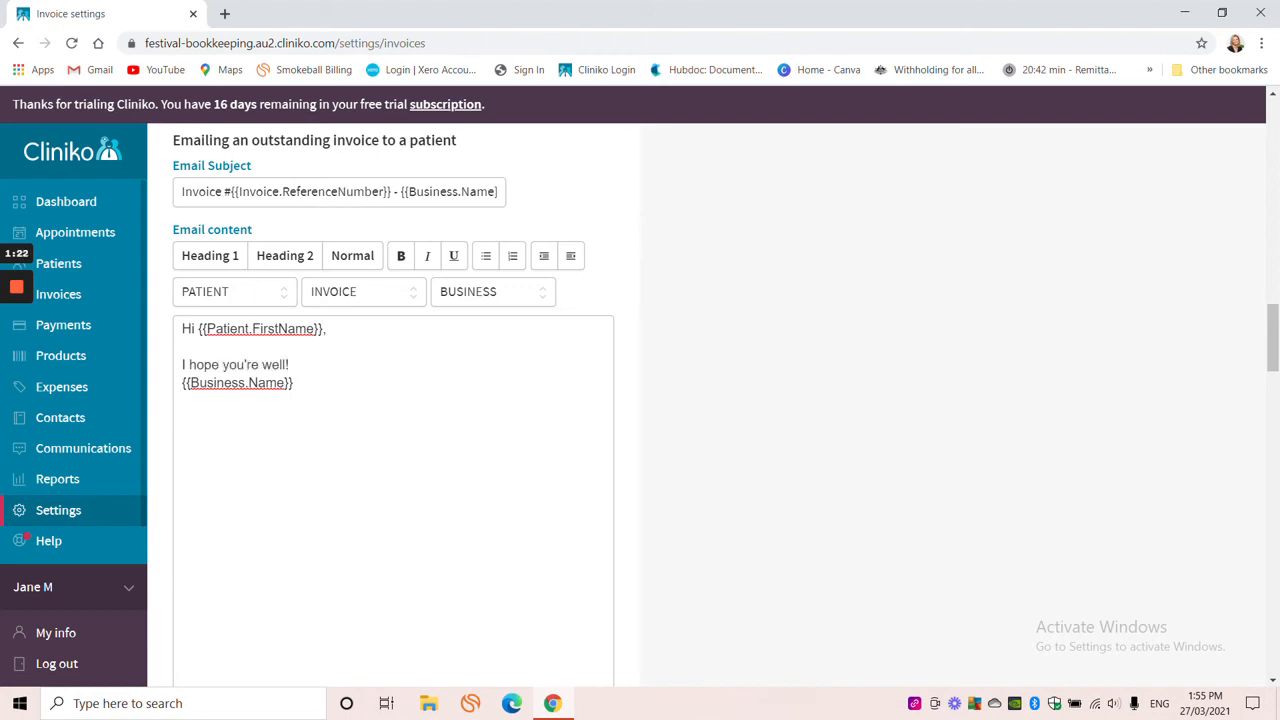
text(Please find)
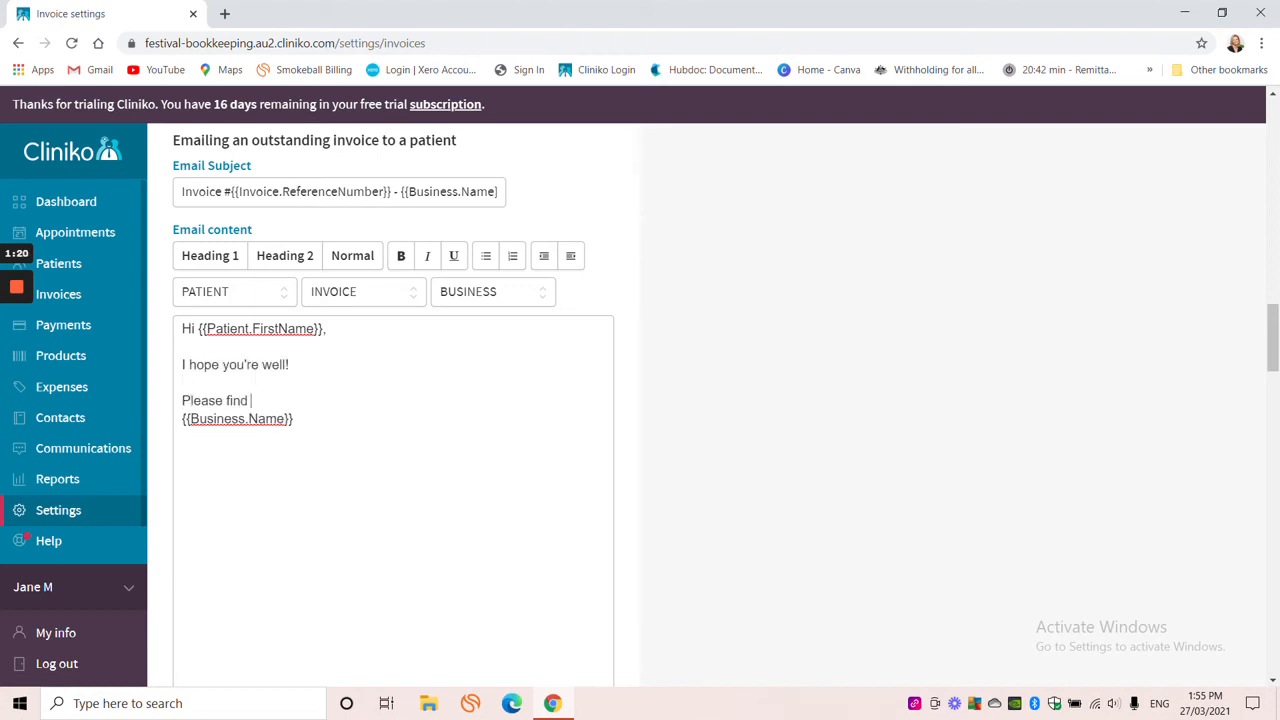
text(attached)
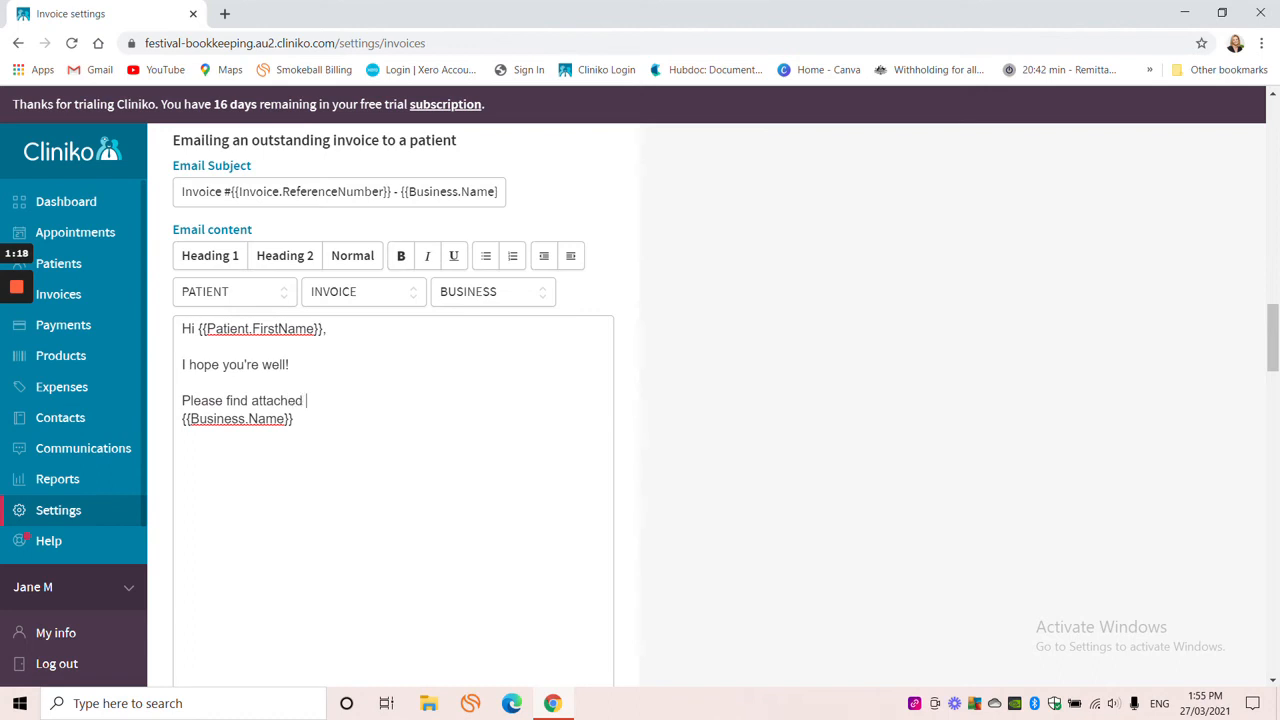
text(Invoice Number .)
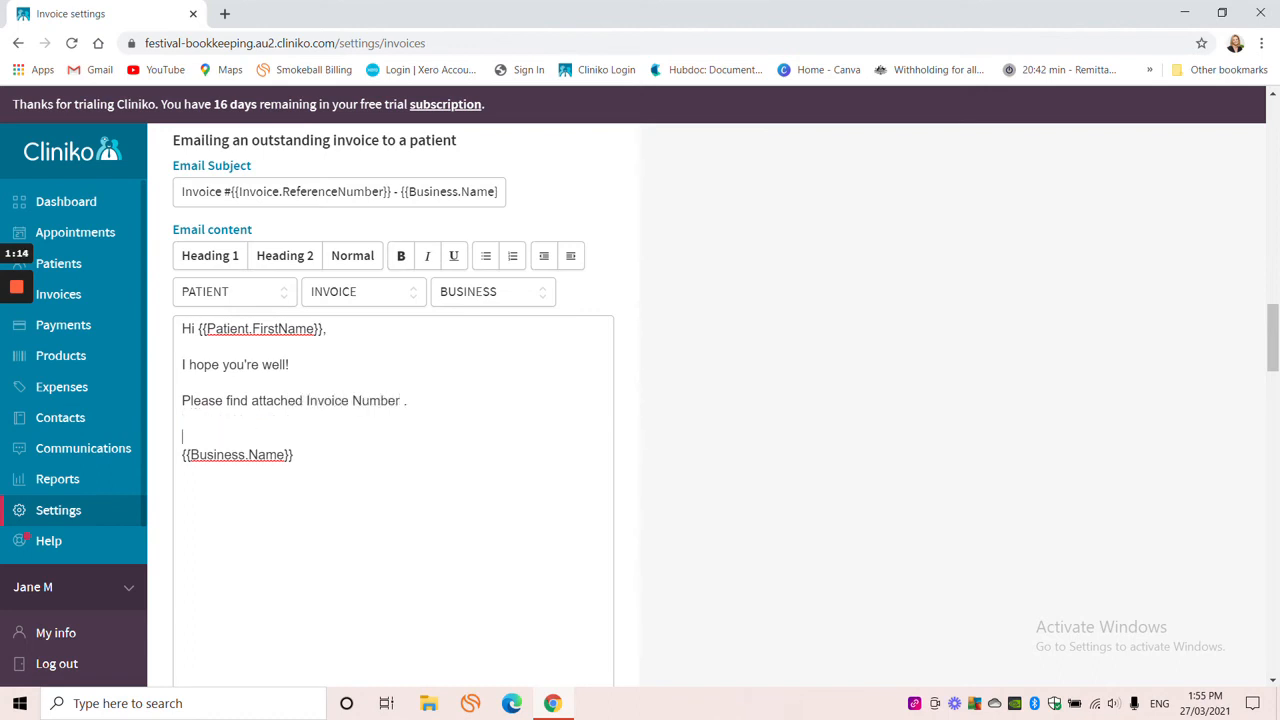
text(Have a great day.)
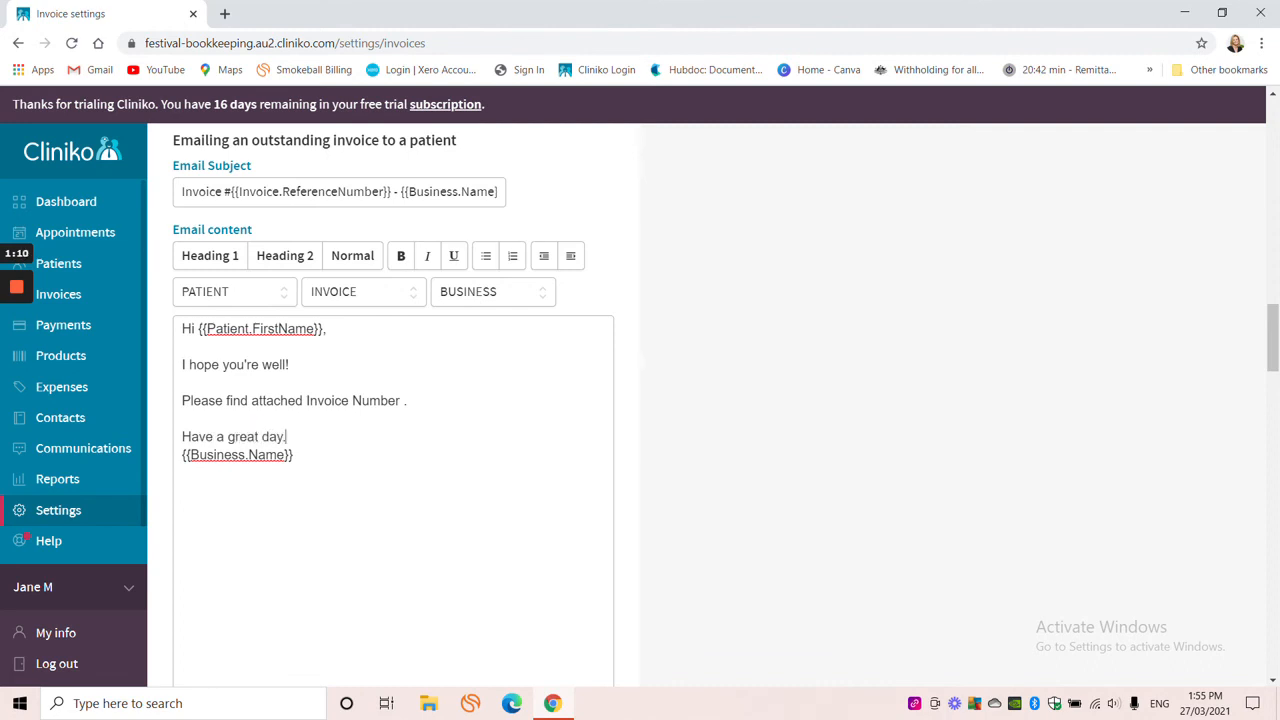
text(Kind regards,)
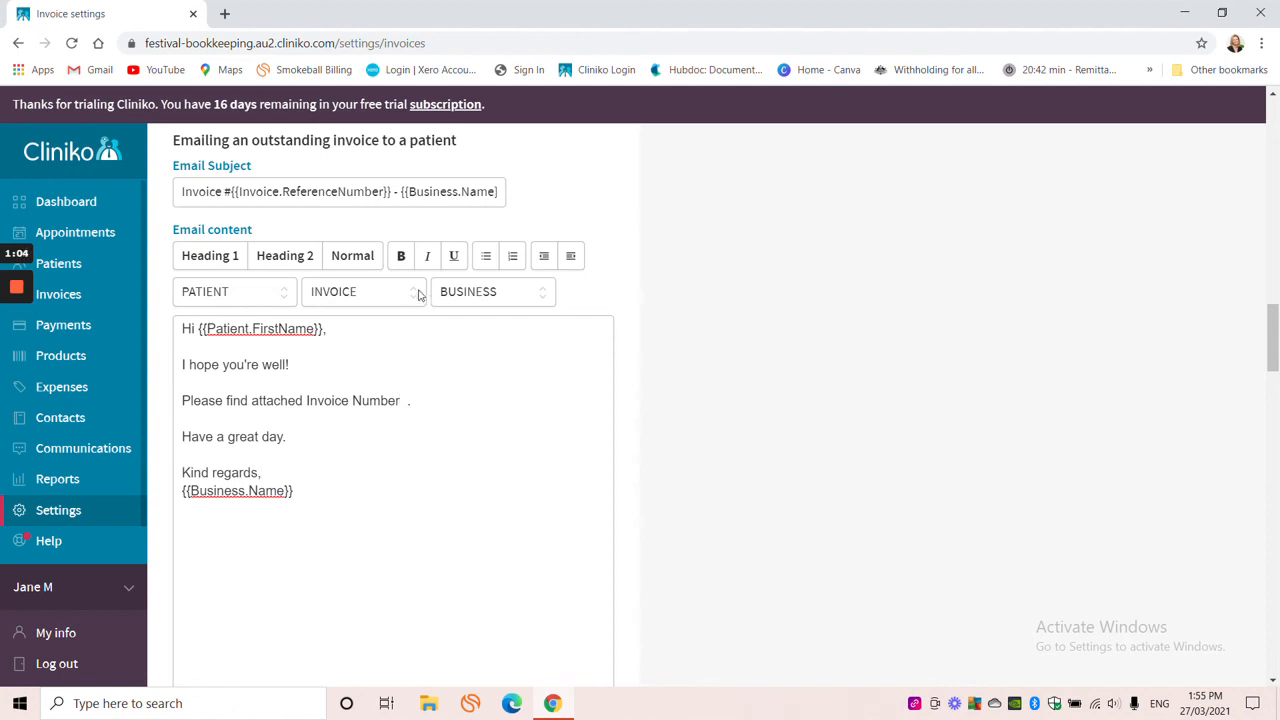
- Insert the Invoice > ReferenceNumber placeholder into the email body
click(363, 291)
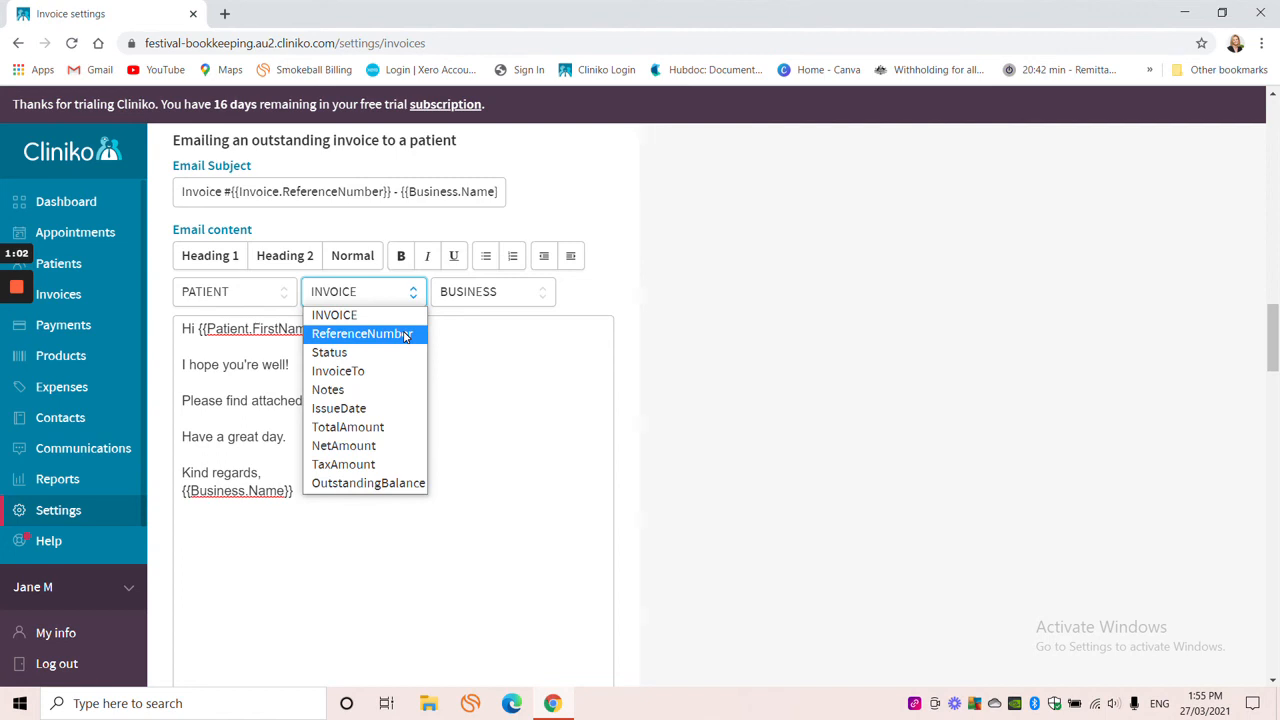
click(359, 333)
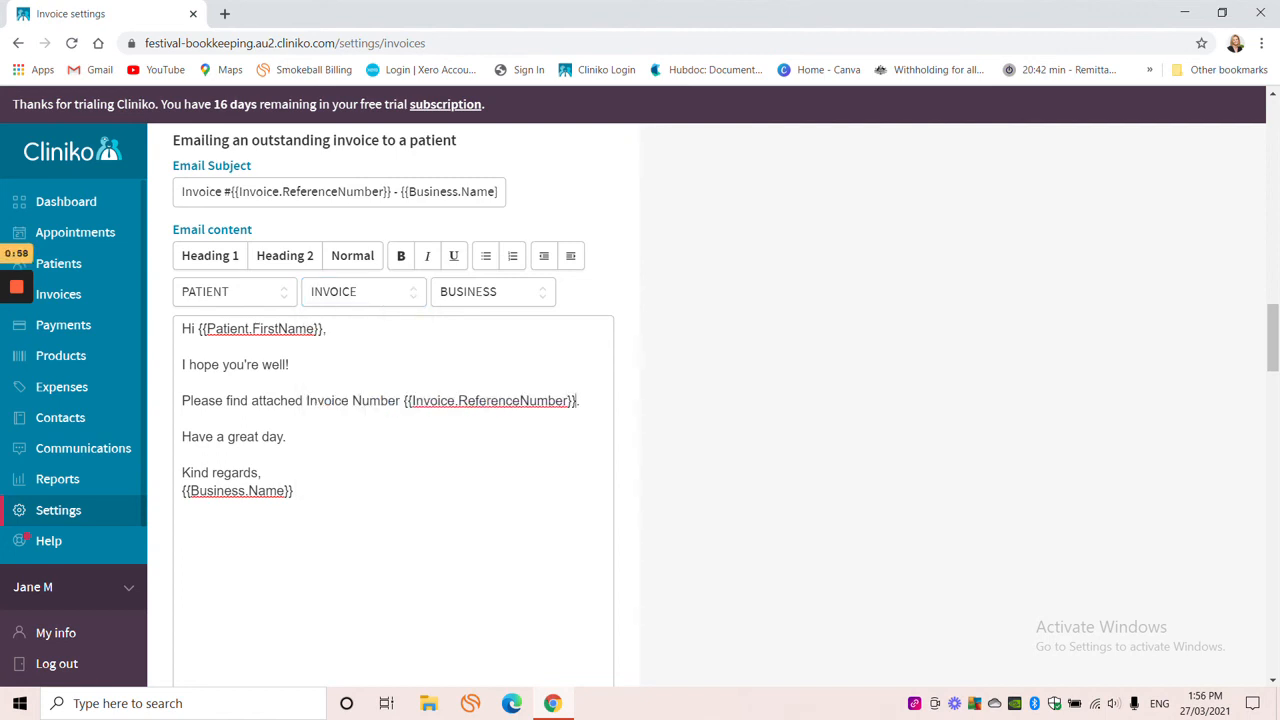
scroll(down, 3)
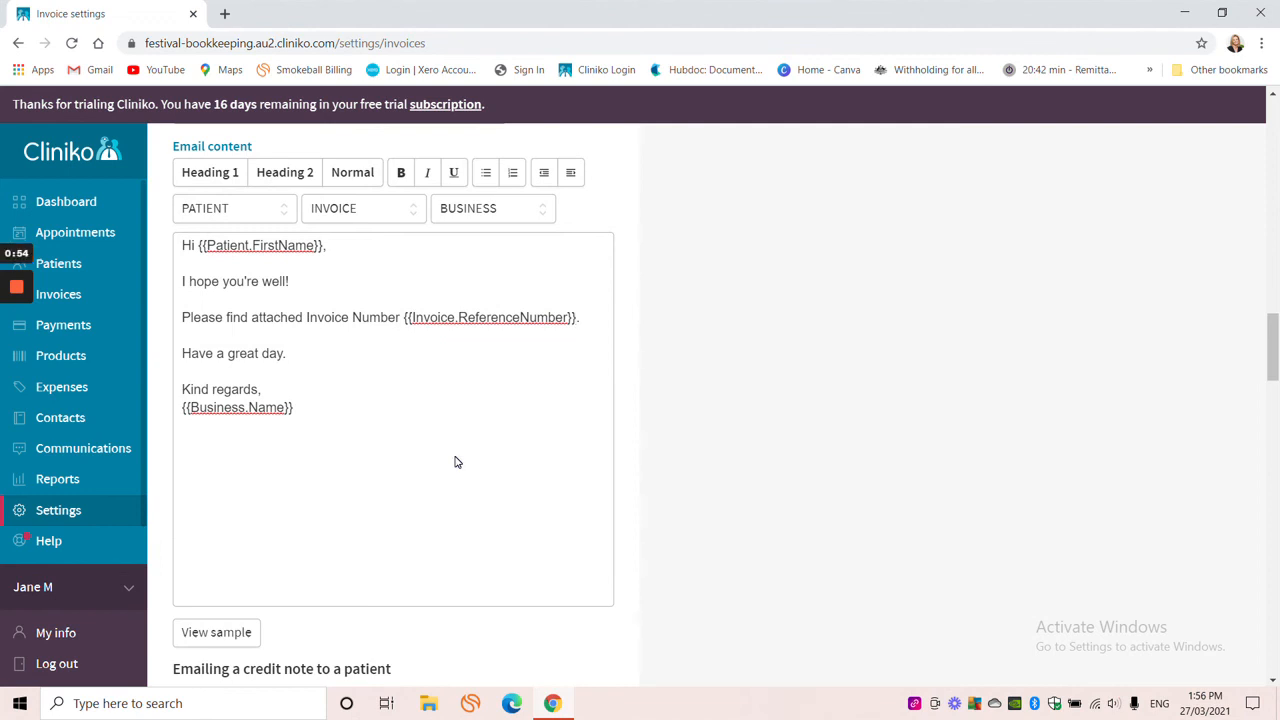
mouse_move(436, 462)
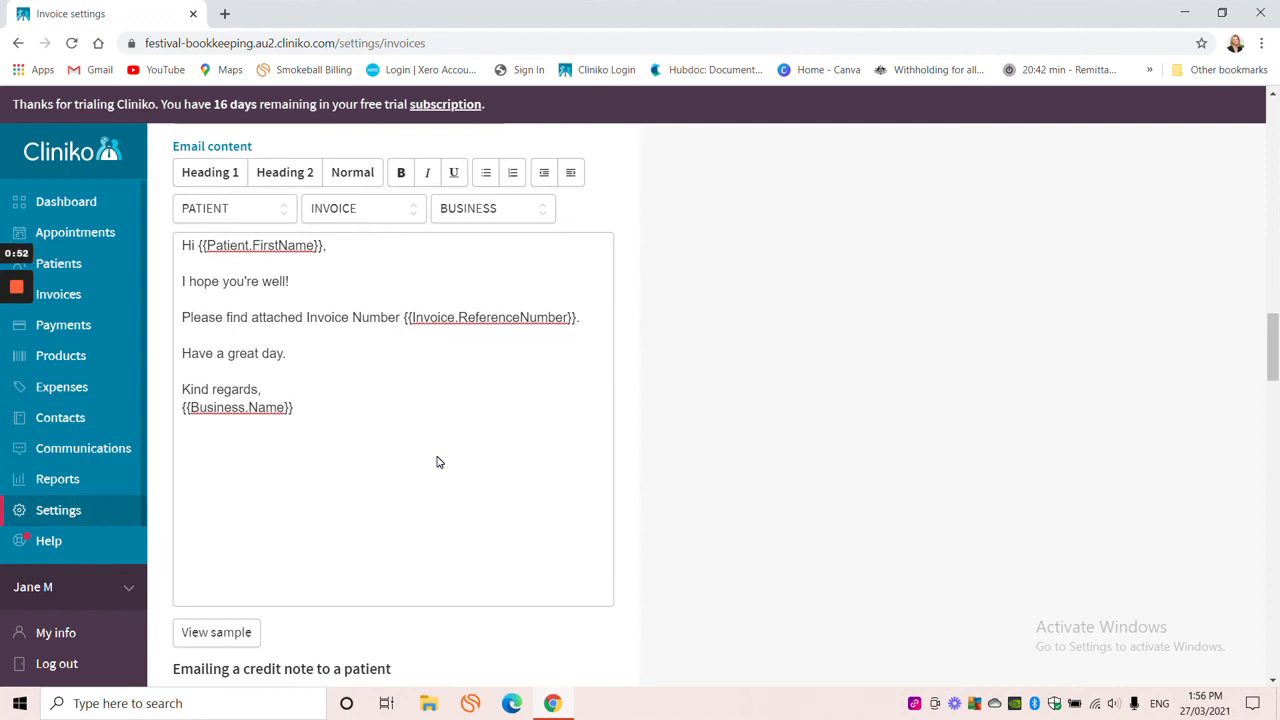
scroll(down, 3)
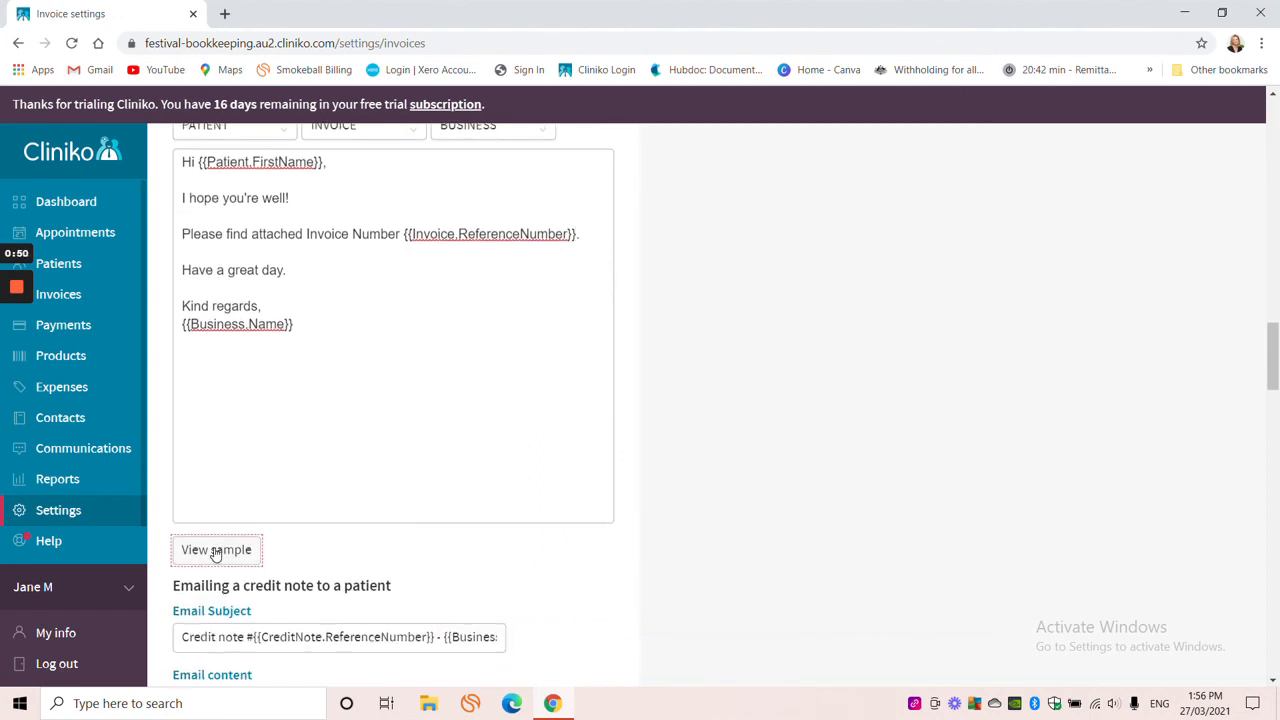
click(216, 550)
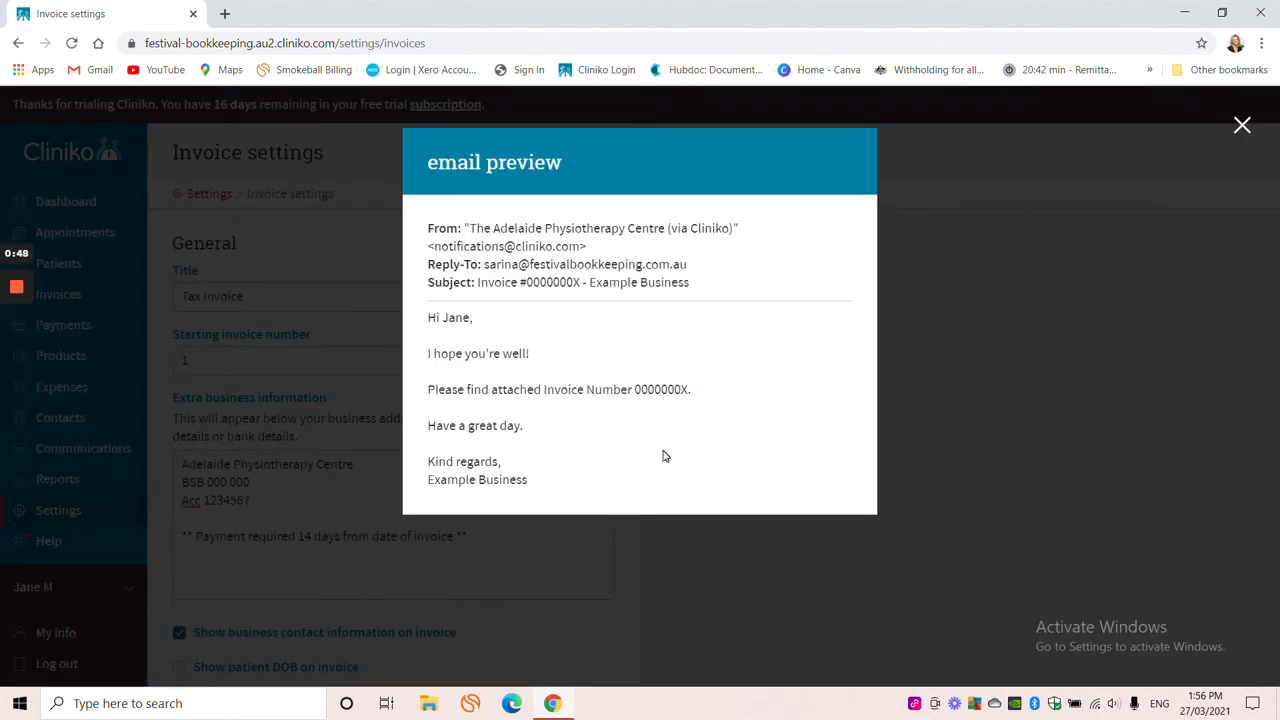
click(1242, 125)
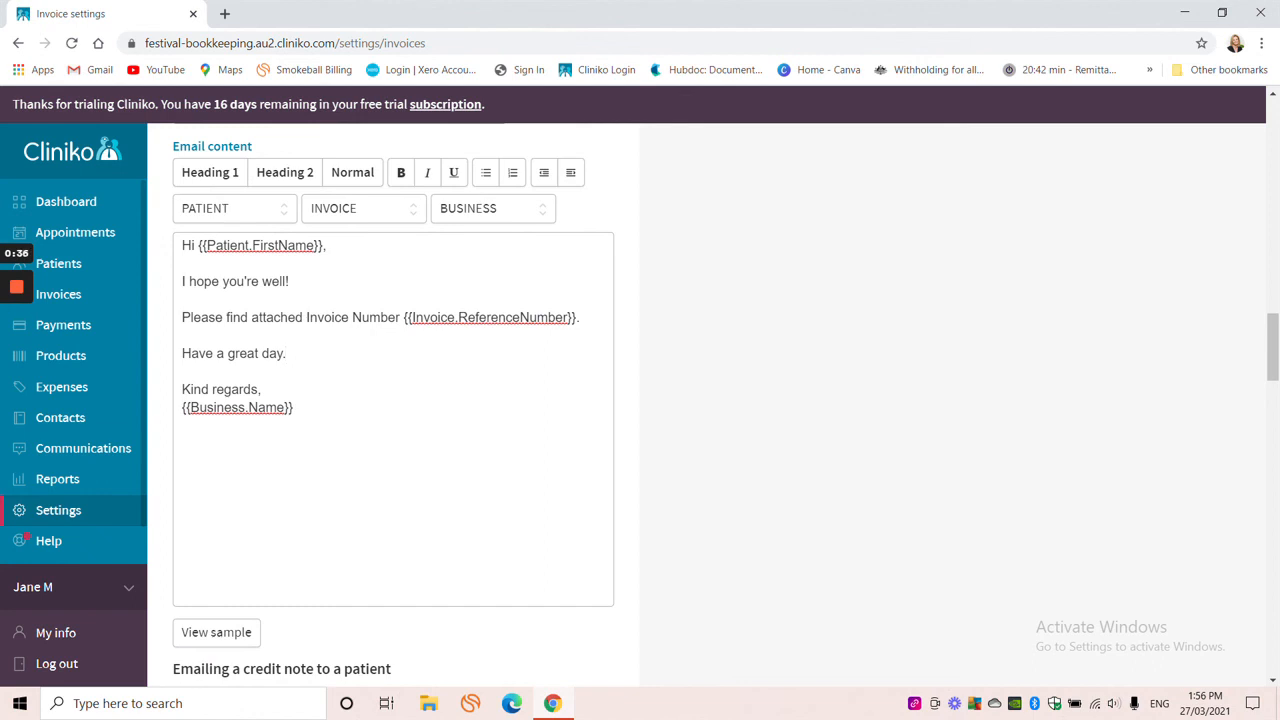
- Scroll past the third-party invoice email template to the Save invoice settings button
scroll(down, 3)
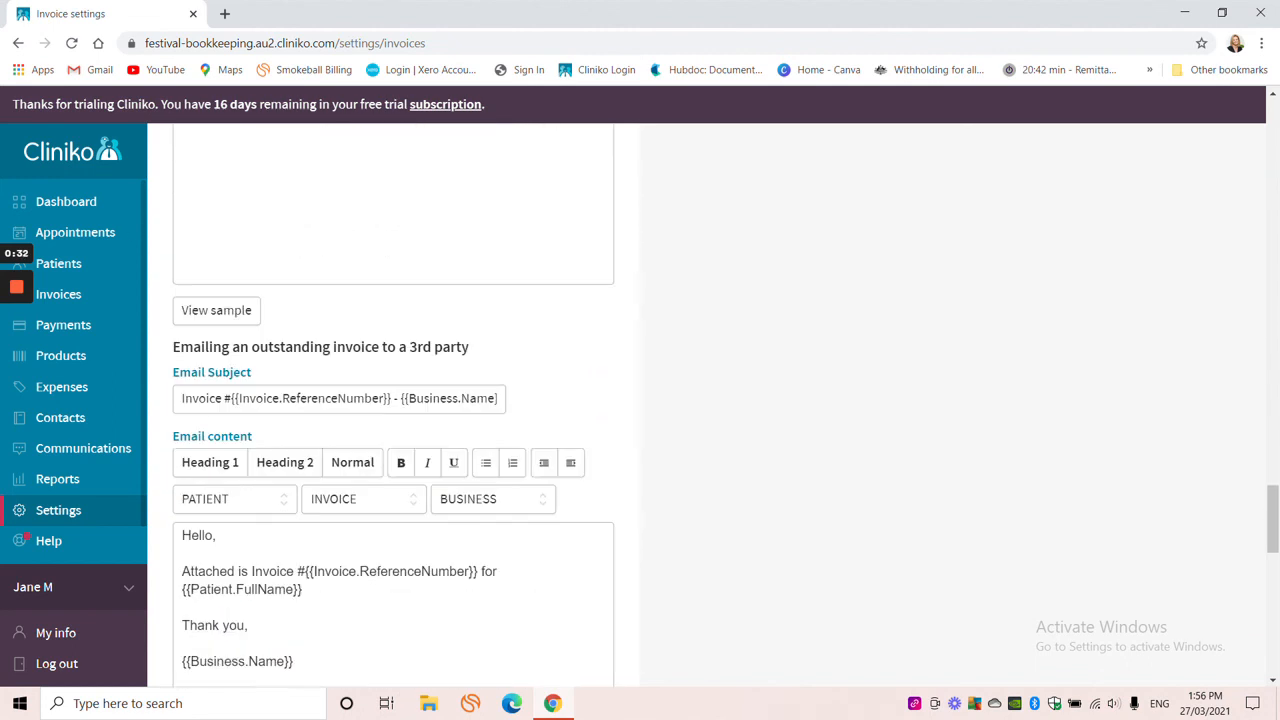
scroll(down, 3)
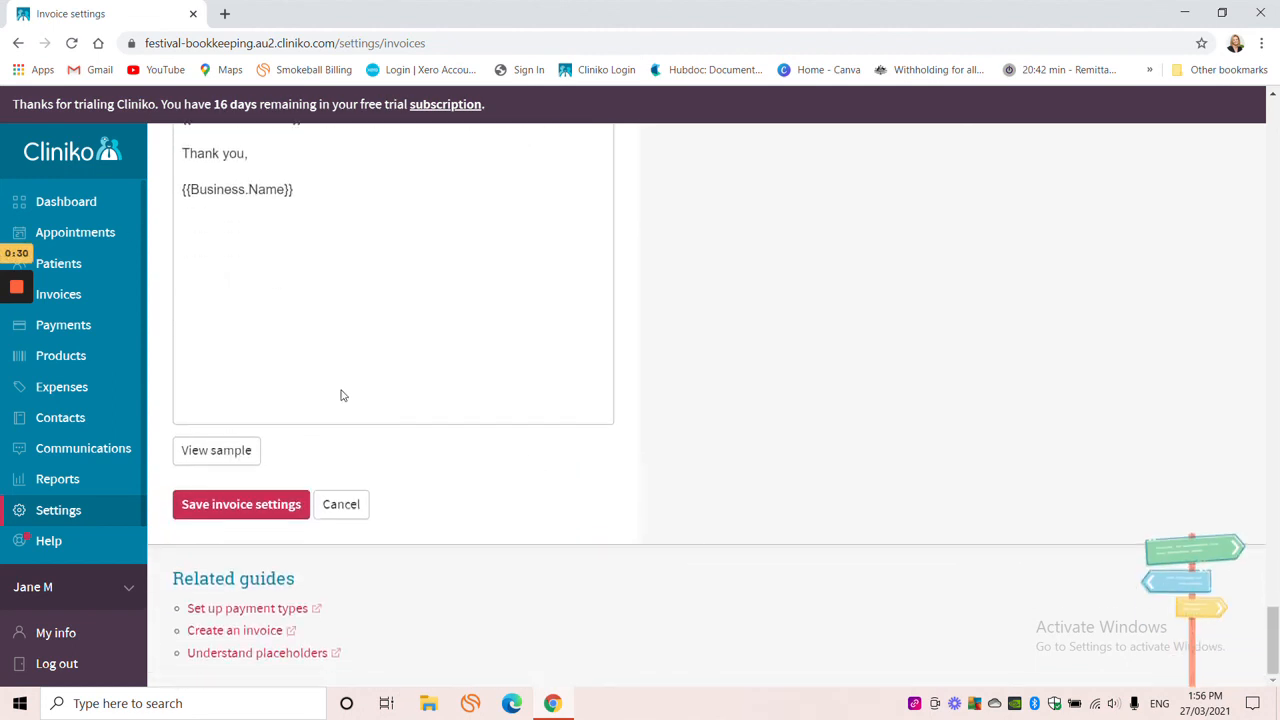